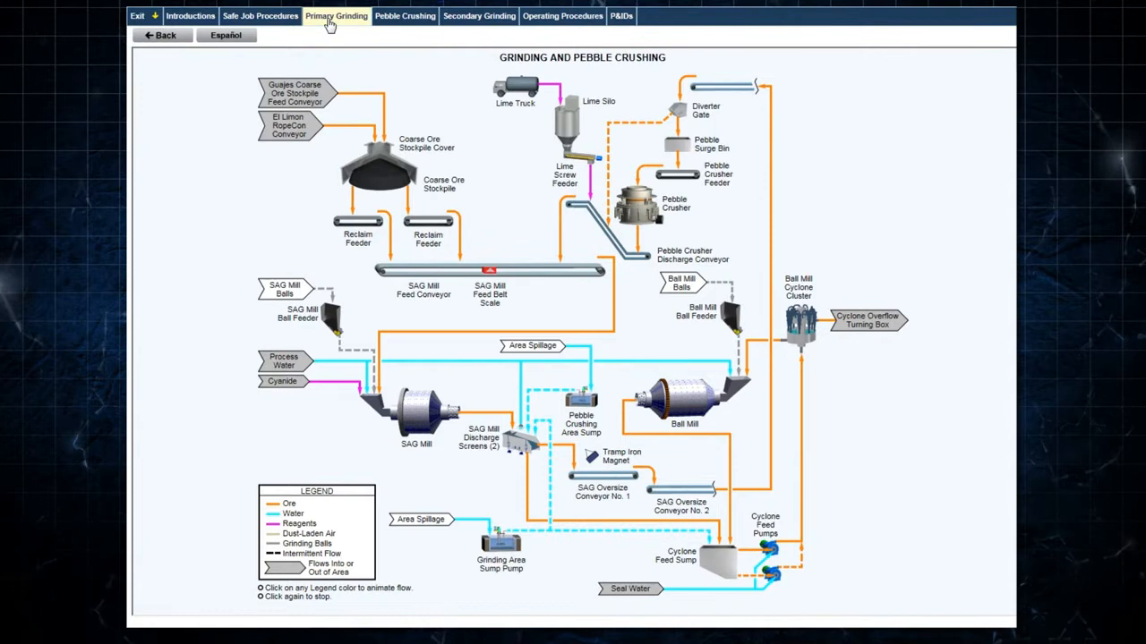
Switch from the overall grinding flowsheet to the Primary Grinding section
click(337, 15)
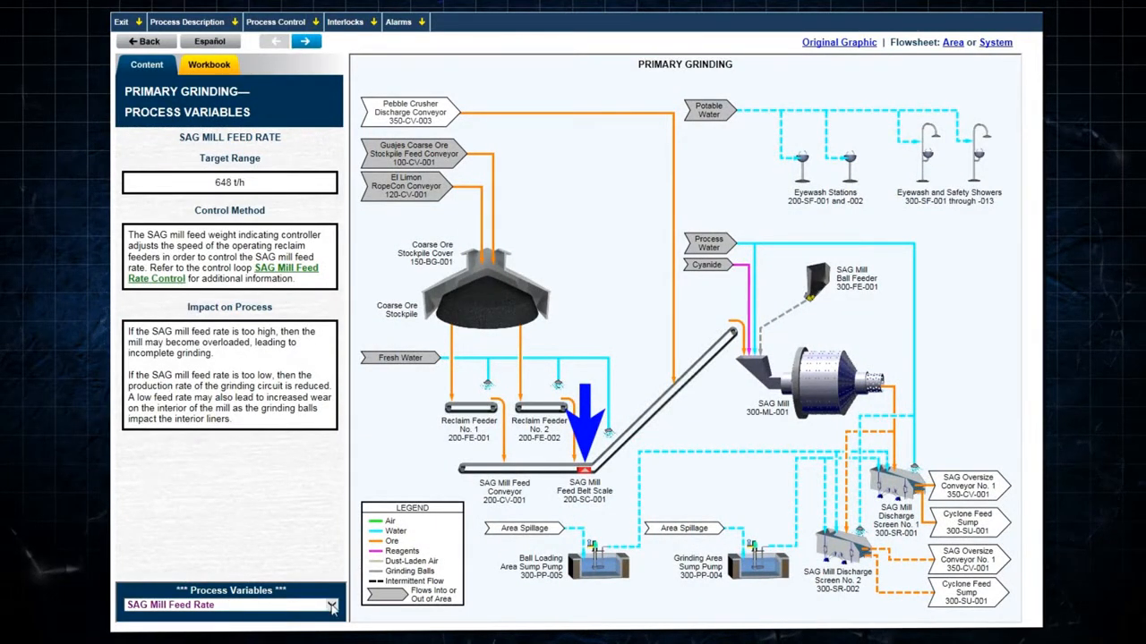
Open the SAG Mill Feed Rate Control loop from the feed rate variable page
click(269, 272)
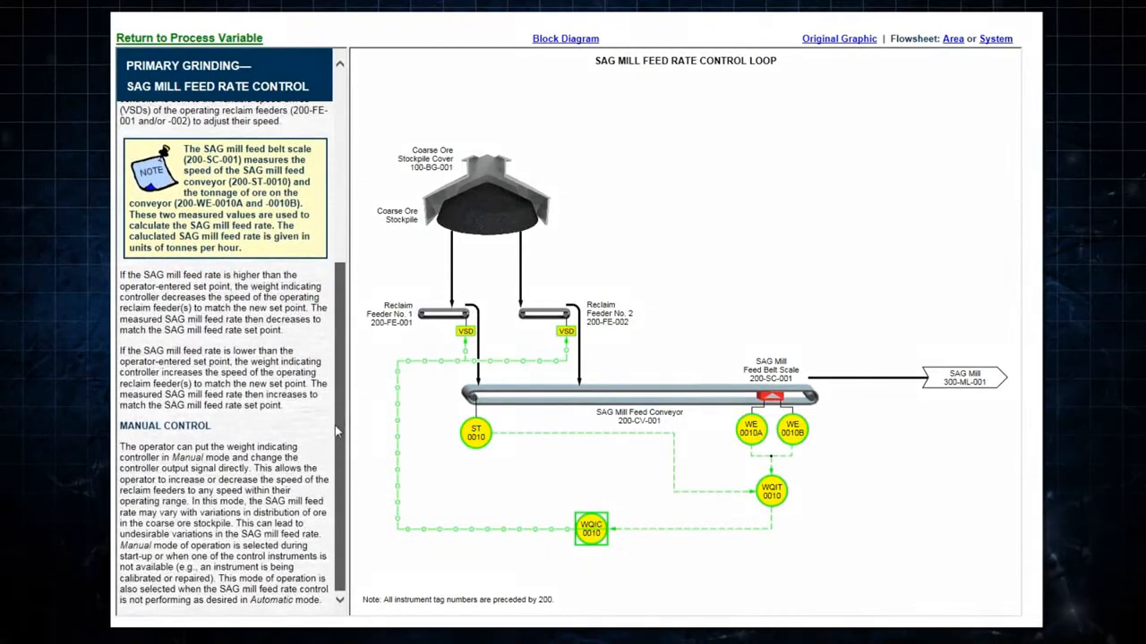